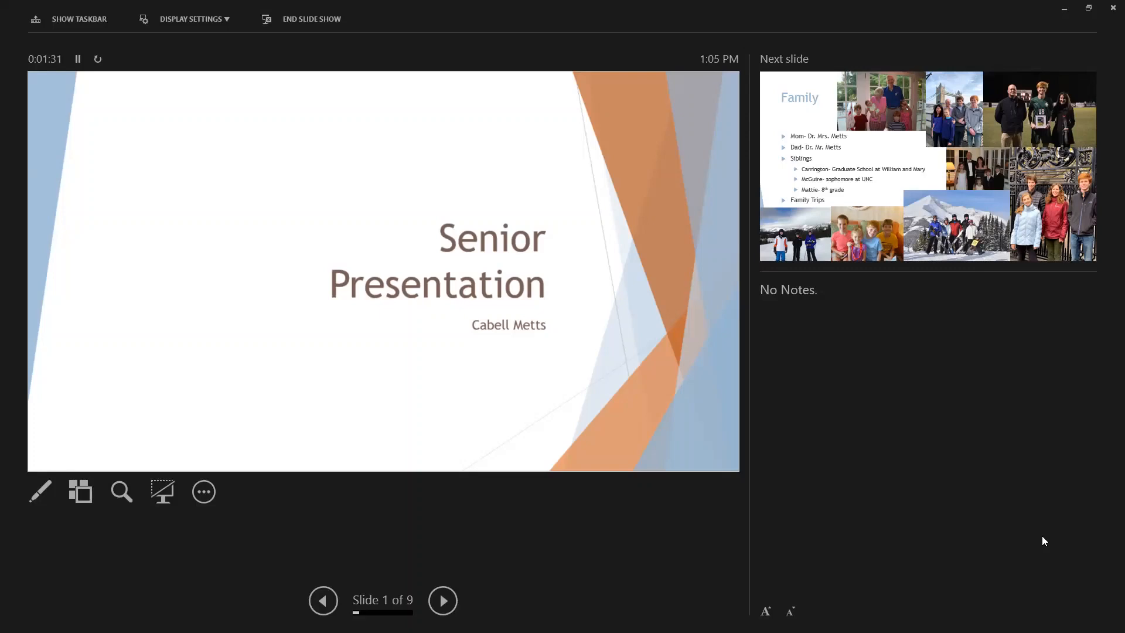
{"action": "mouse_move", "coordinate": [1107, 104]}
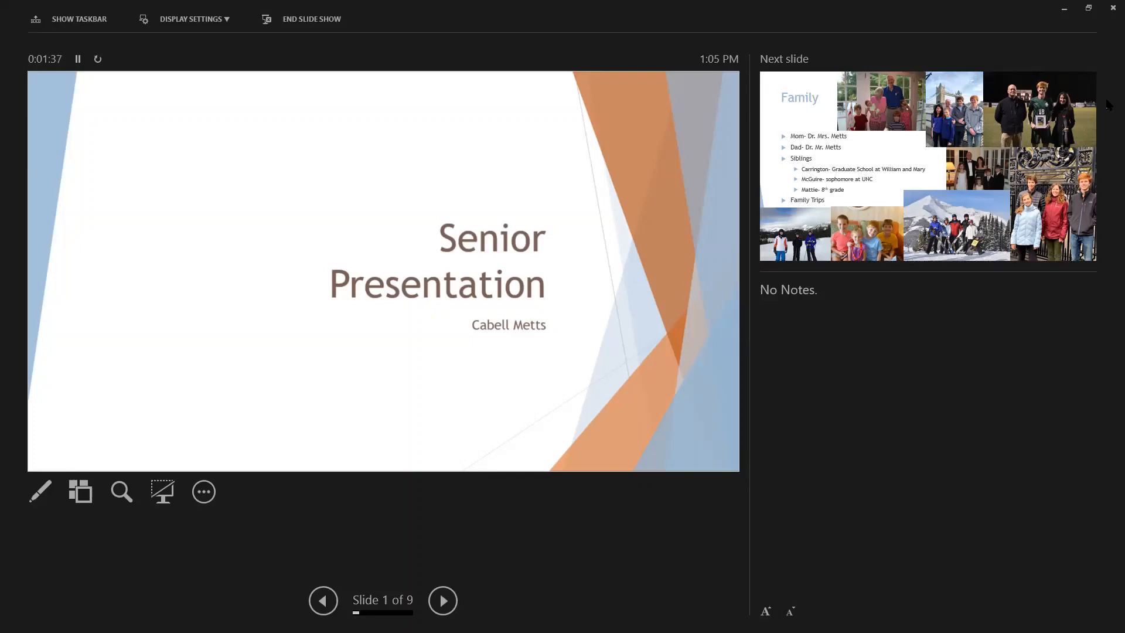
{"action": "mouse_move", "coordinate": [900, 134]}
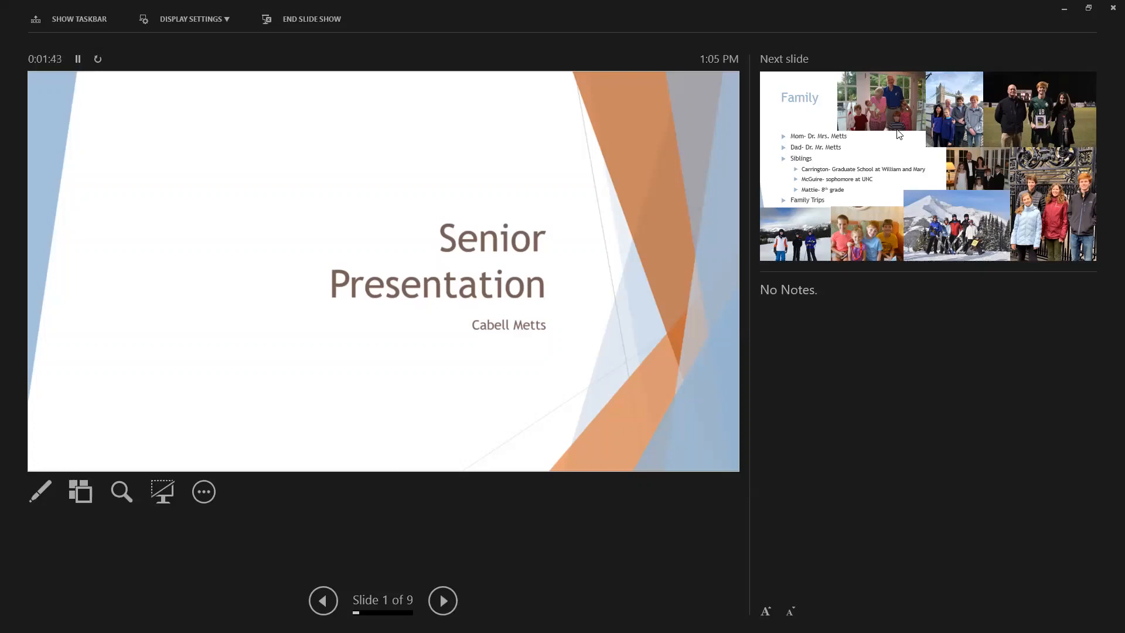
{"action": "mouse_move", "coordinate": [461, 547]}
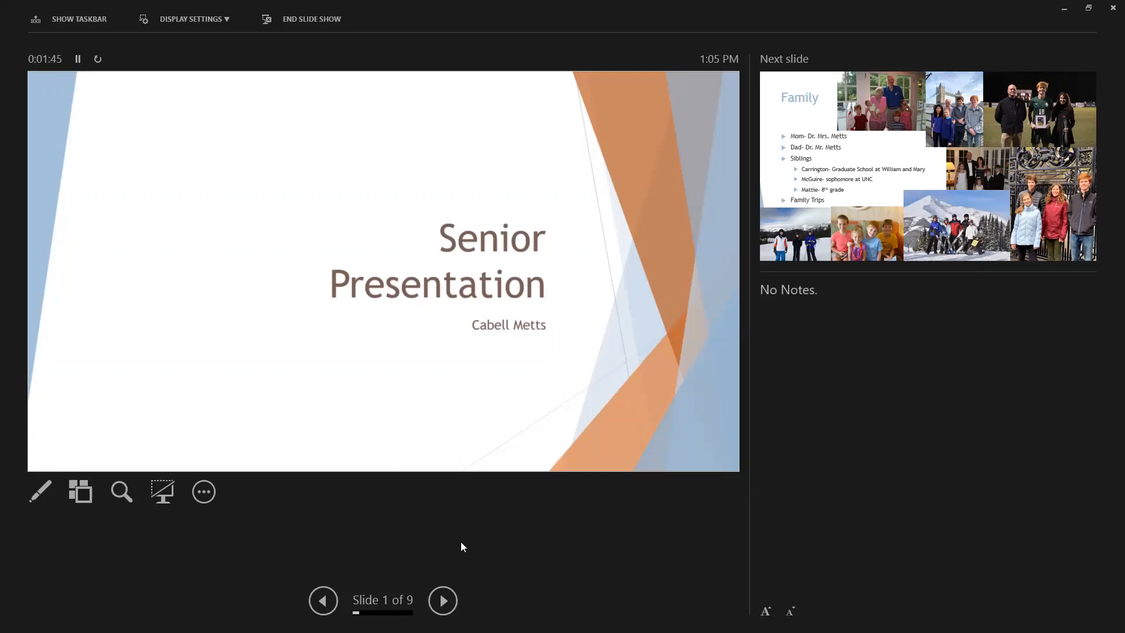
{"action": "mouse_move", "coordinate": [443, 600]}
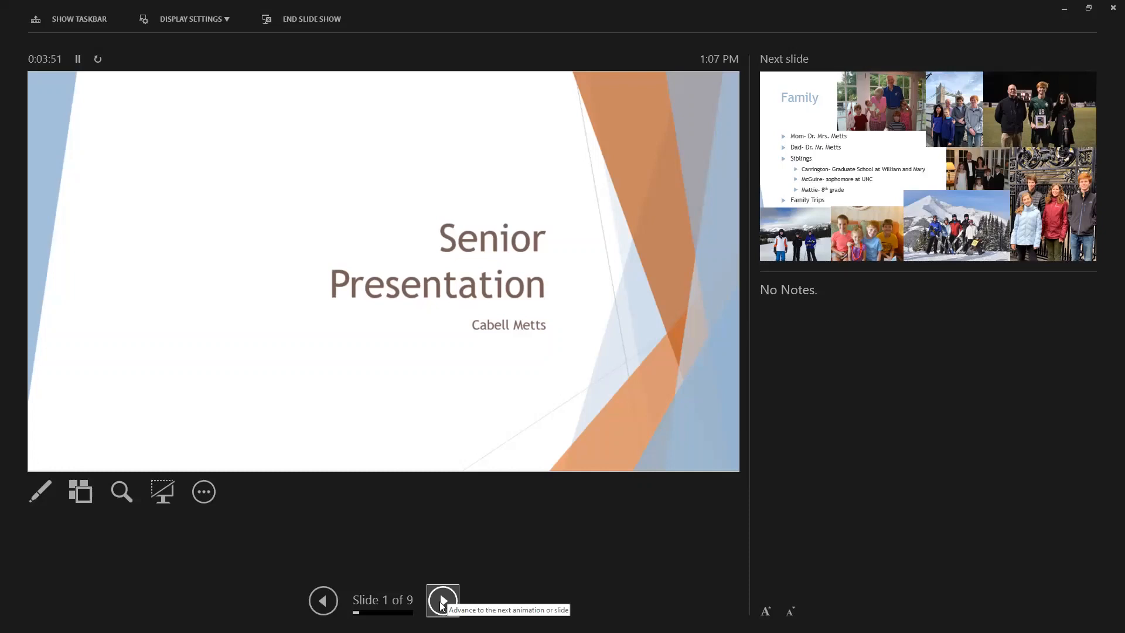
Step: Advance the slideshow from Family to slide 3 of 9, Childhood
{"action": "left_click", "coordinate": [441, 600]}
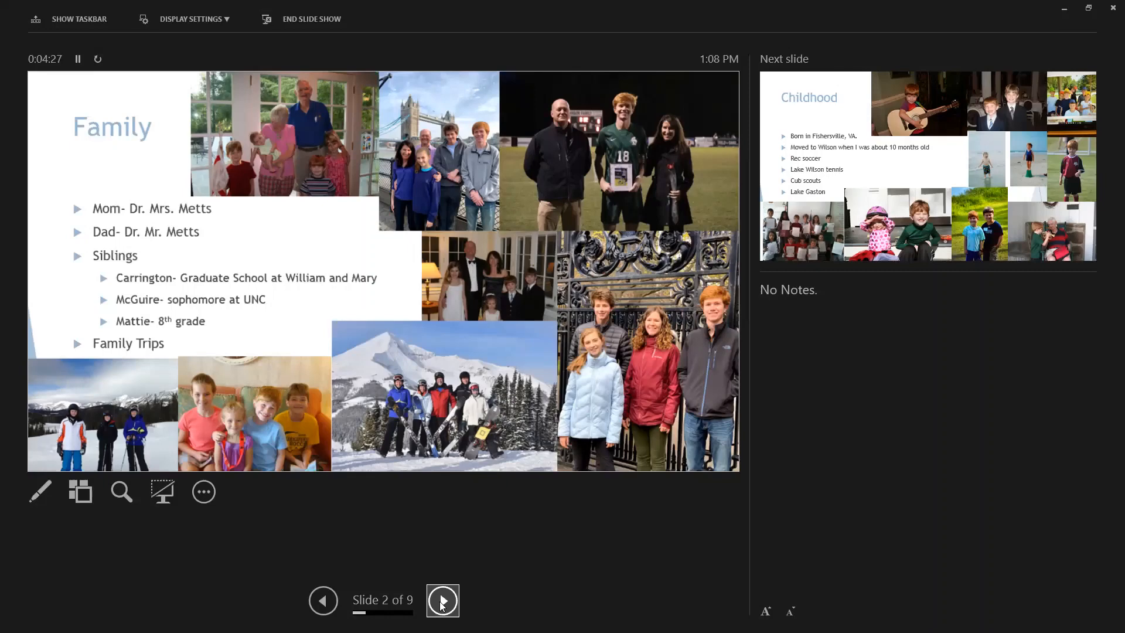
{"action": "mouse_move", "coordinate": [800, 341]}
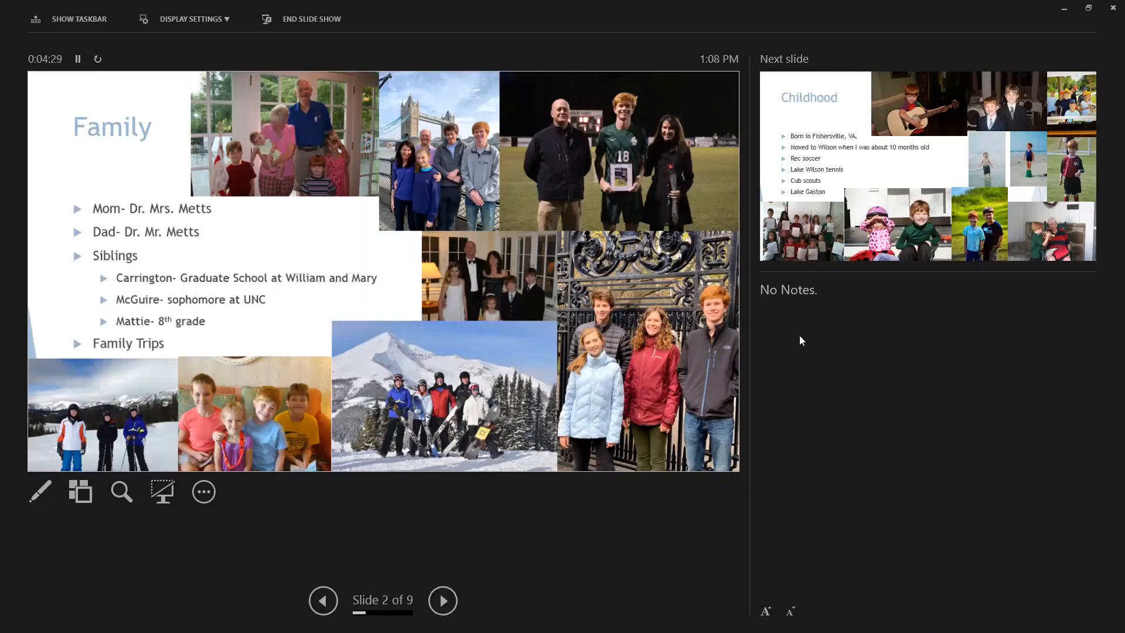
{"action": "mouse_move", "coordinate": [976, 161]}
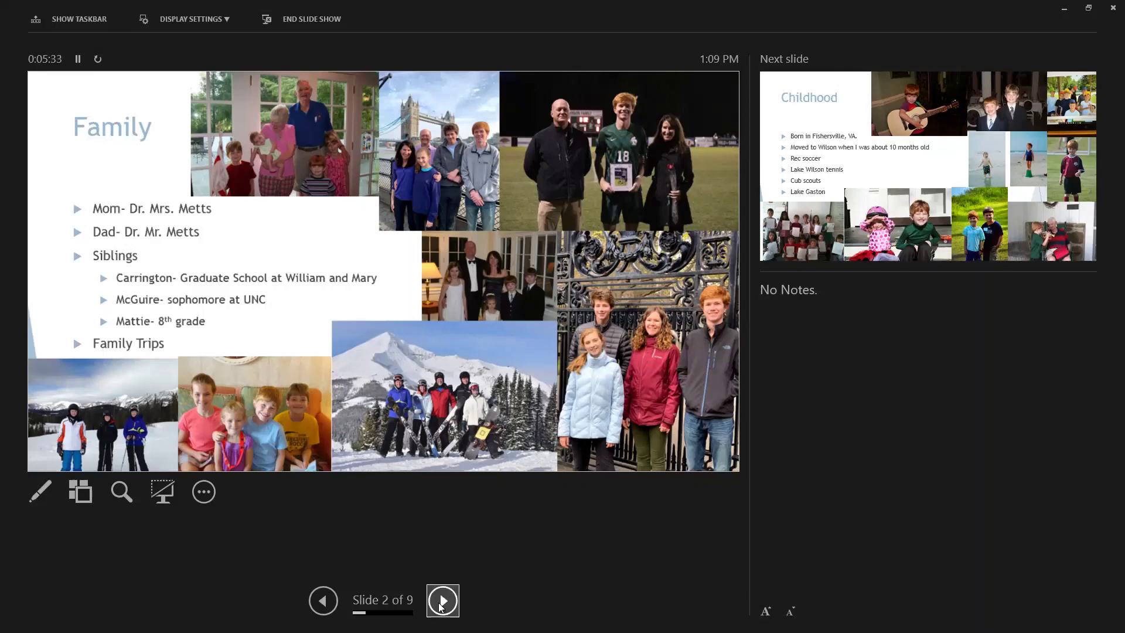
{"action": "left_click", "coordinate": [441, 600]}
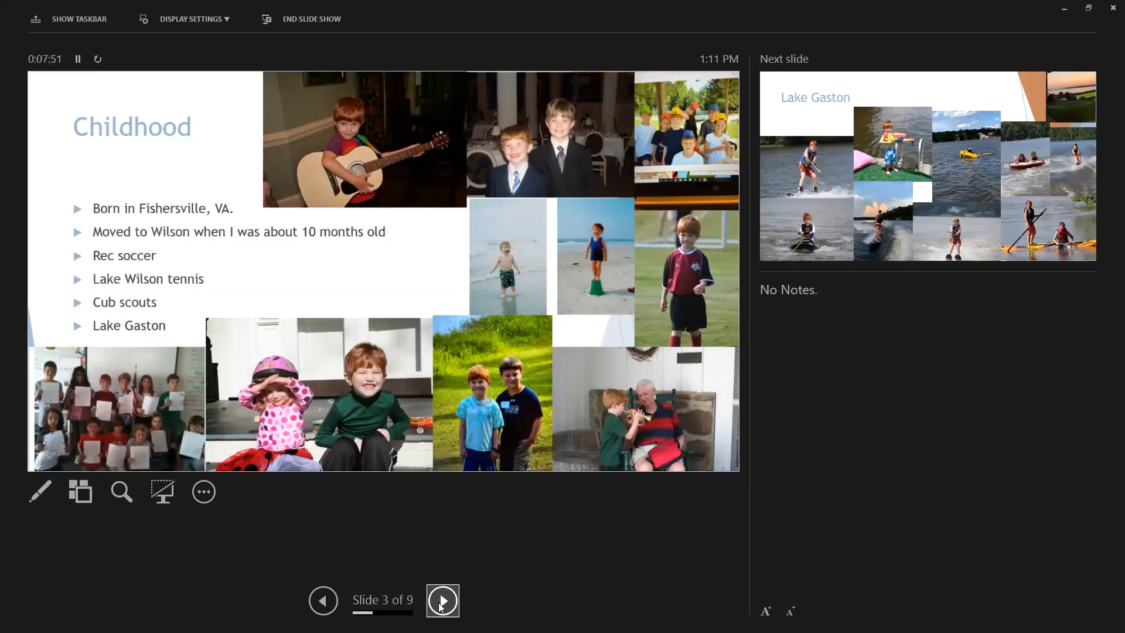
Step: Advance the slideshow to slide 4 of 9, Lake Gaston
{"action": "left_click", "coordinate": [442, 600]}
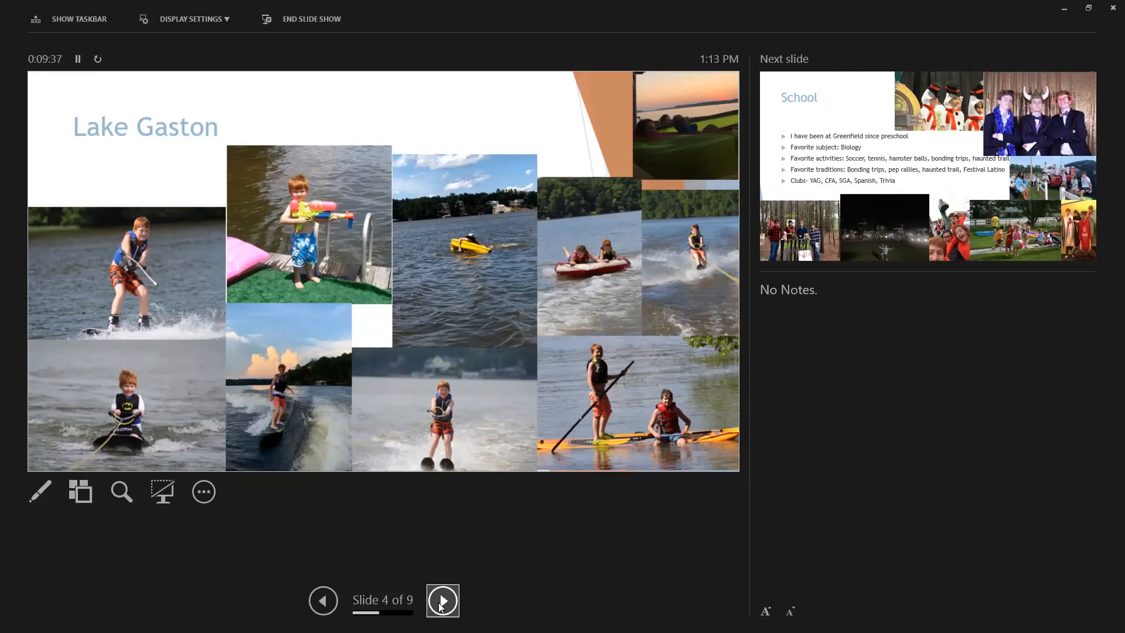
Step: Advance the slideshow to slide 5 of 9, School
{"action": "left_click", "coordinate": [442, 600]}
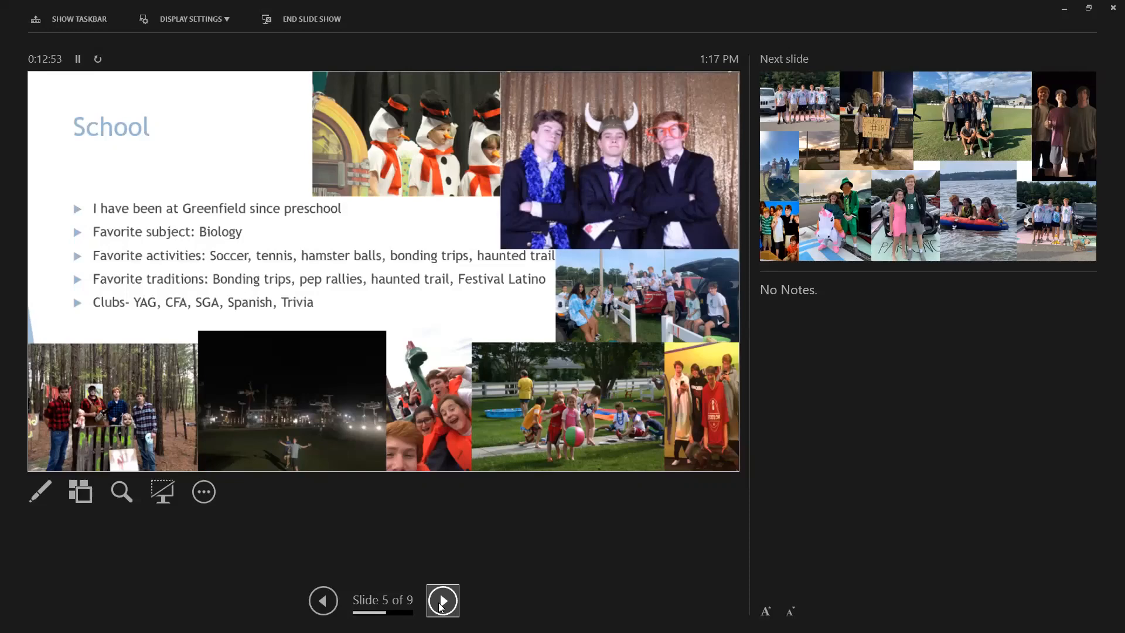
Step: Advance the slideshow to slide 6 of 9, the friends photo collage
{"action": "left_click", "coordinate": [442, 600]}
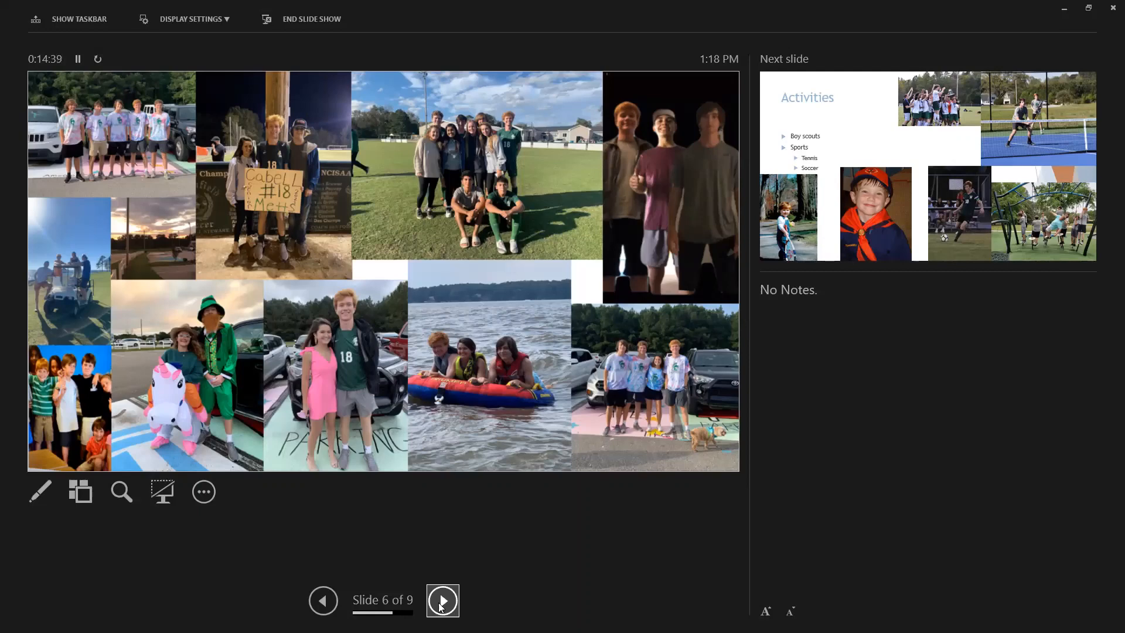
Step: Advance the slideshow to slide 7 of 9, Activities
{"action": "left_click", "coordinate": [442, 600]}
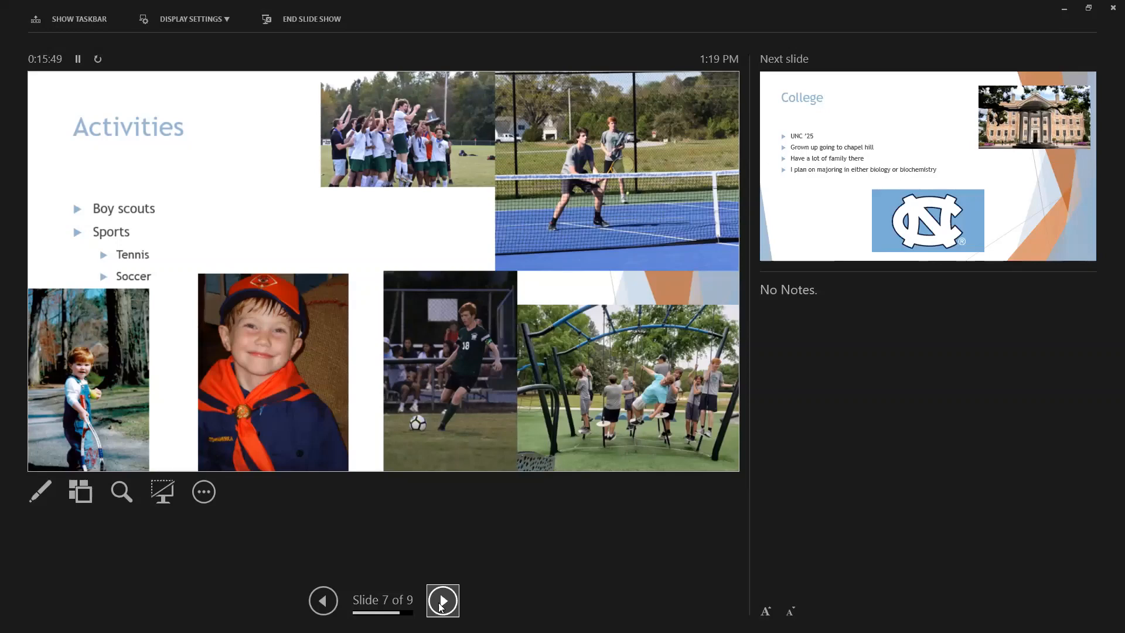
Step: Advance through College to the final slide 9 of 9, Special Thanks
{"action": "left_click", "coordinate": [442, 600]}
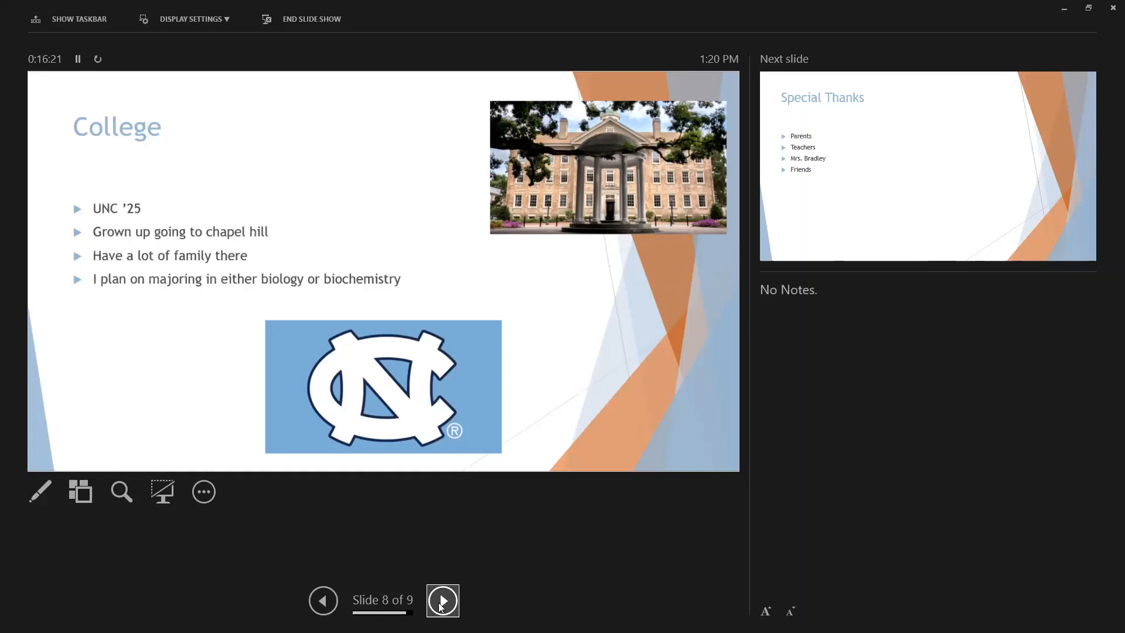
{"action": "left_click", "coordinate": [441, 600]}
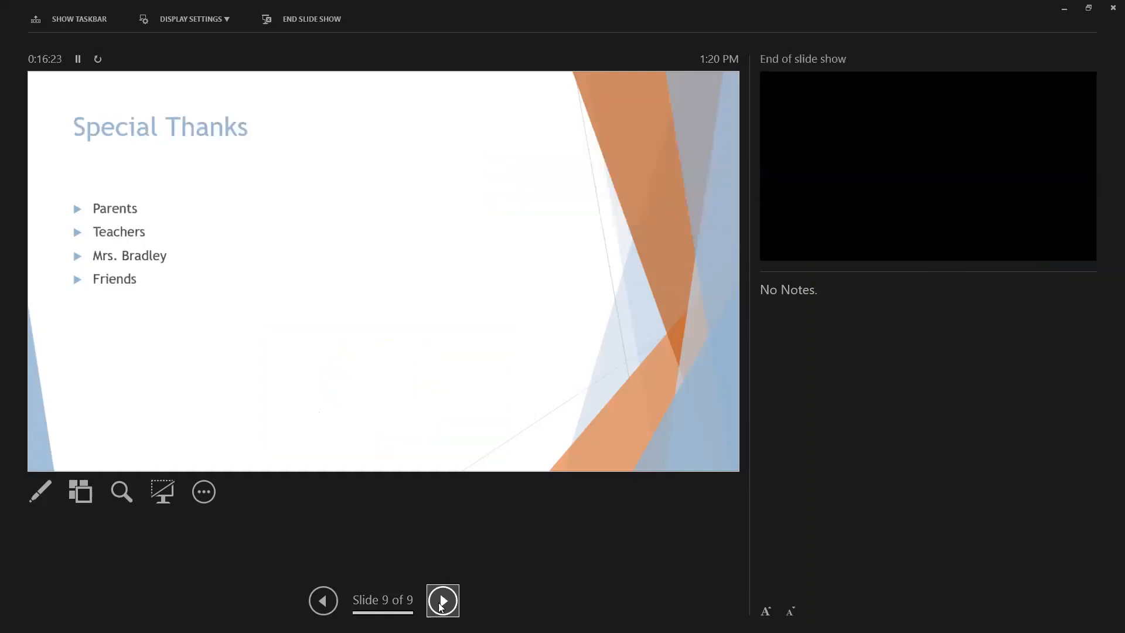